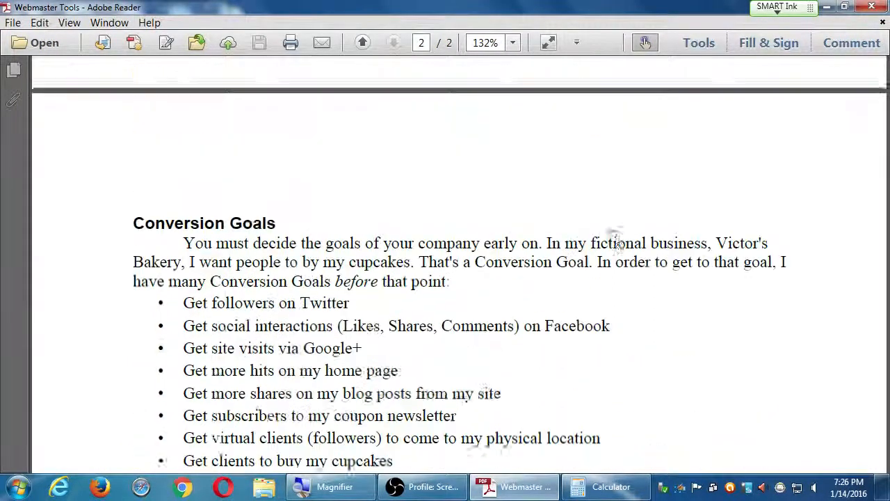
# Step: Return to page 1 of the Webmaster Tools guide showing the Google Webmaster Tools section
pyautogui.click(362, 42)
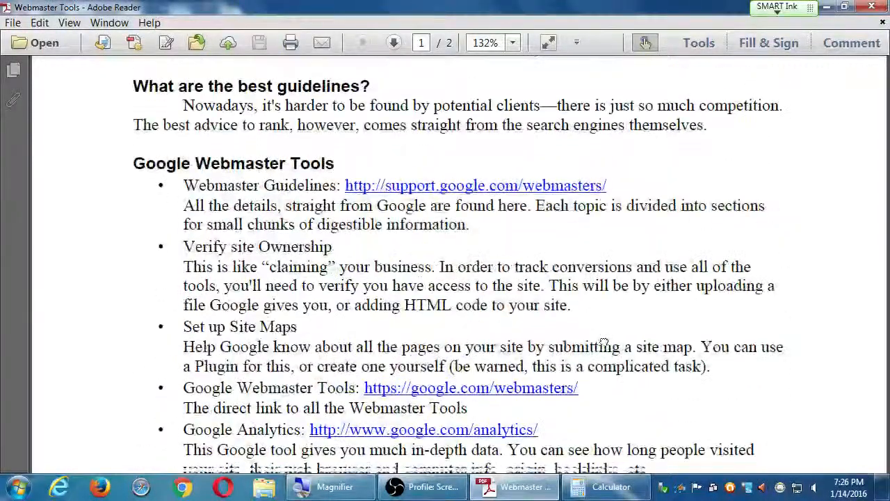
pyautogui.scroll(-3)
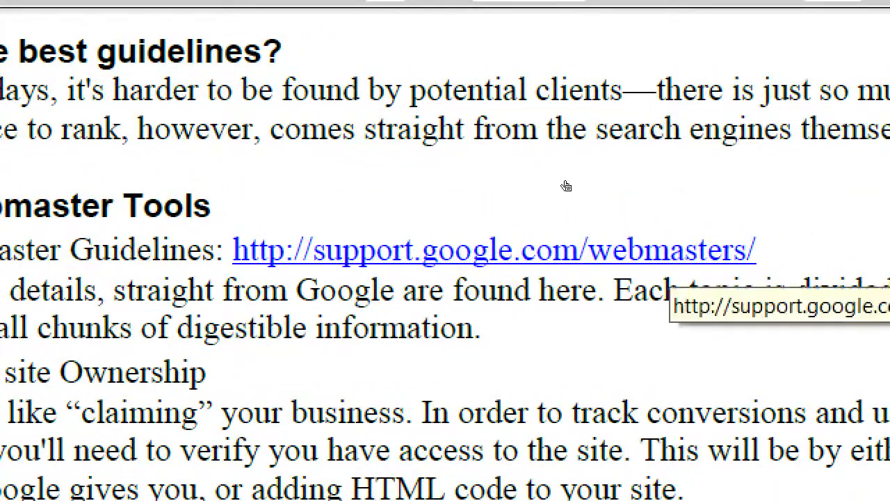
# Step: Follow the support.google.com/webmasters link and allow the connection in the Security Warning
pyautogui.click(494, 249)
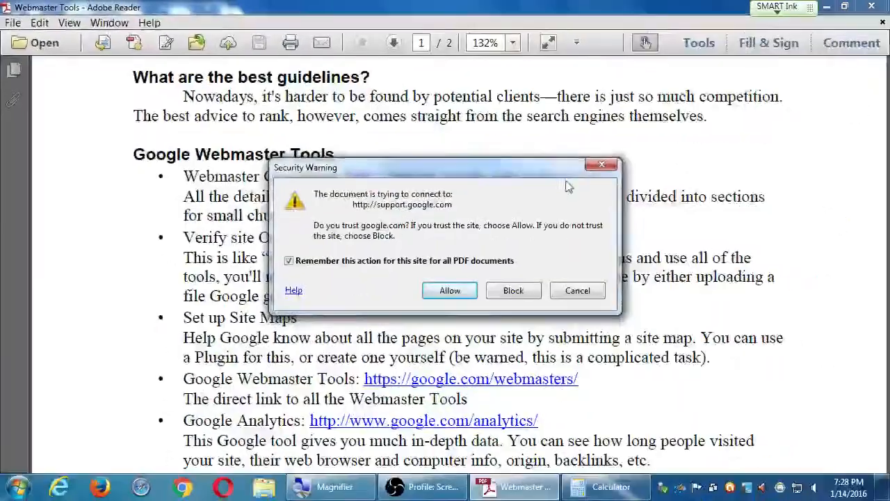
pyautogui.click(449, 290)
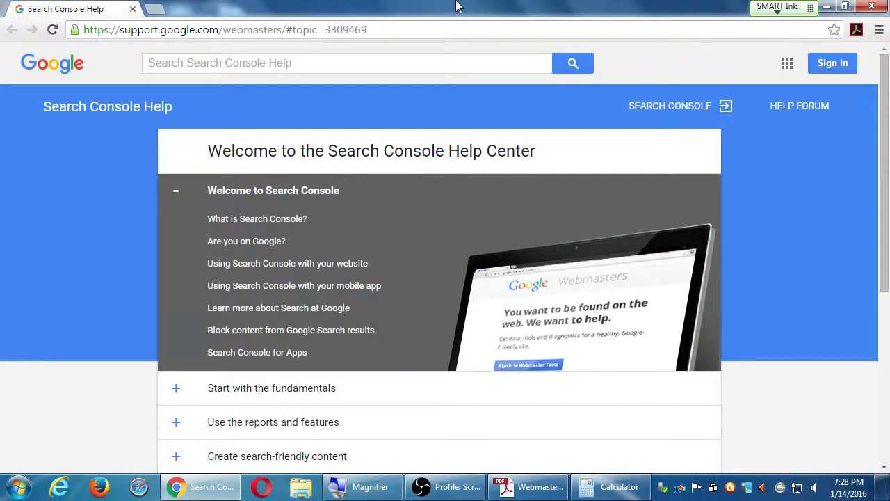
# Step: Skim the Search Console Help Center page, then switch back to the PDF in Adobe Reader
pyautogui.scroll(-3)
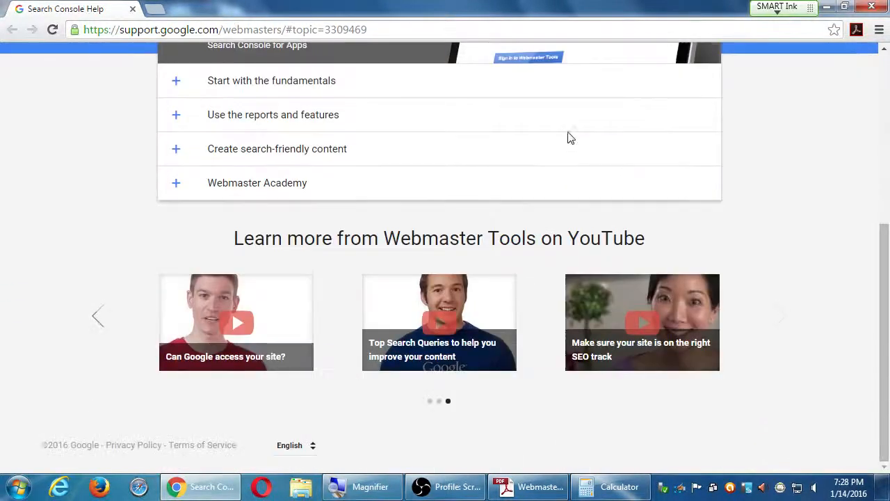
pyautogui.scroll(3)
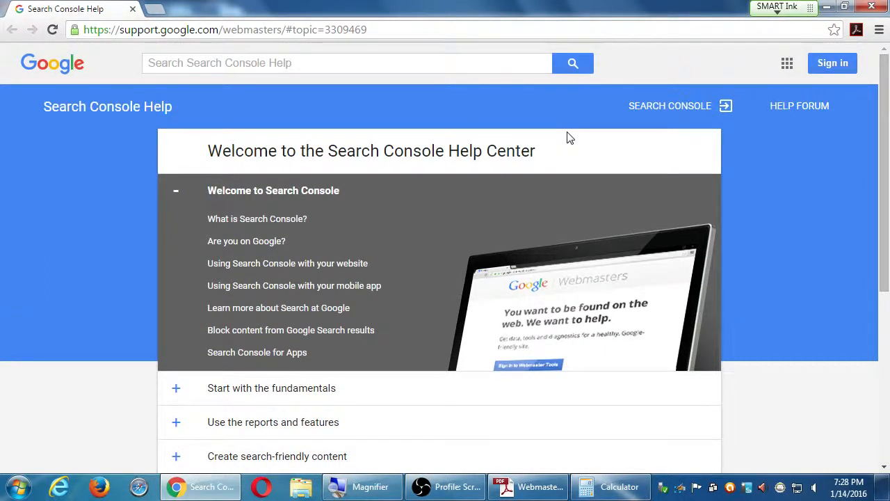
pyautogui.moveTo(618, 133)
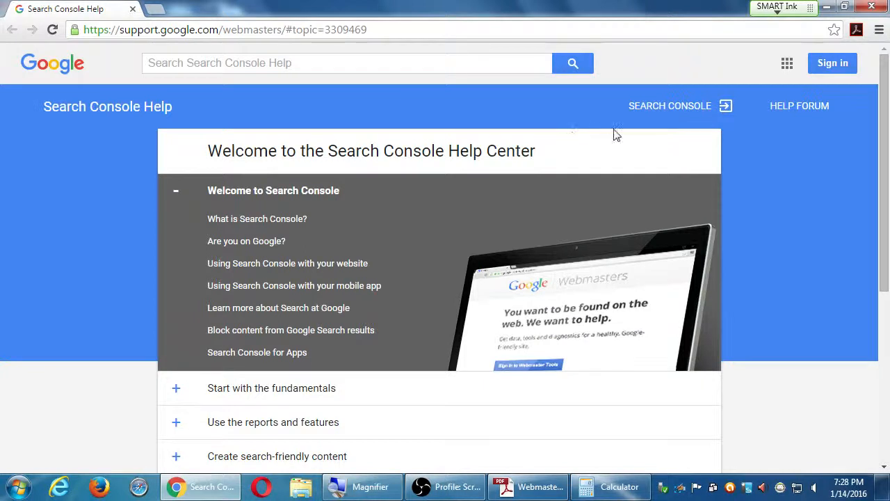
pyautogui.moveTo(650, 102)
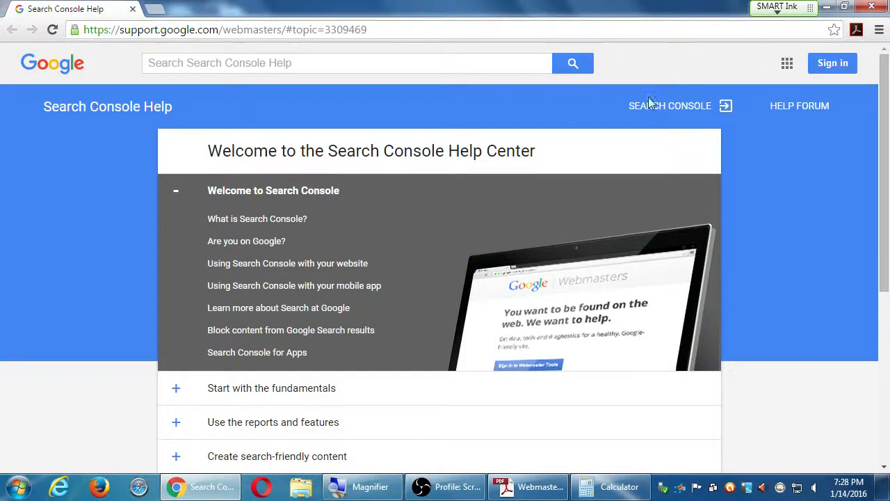
pyautogui.moveTo(870, 7)
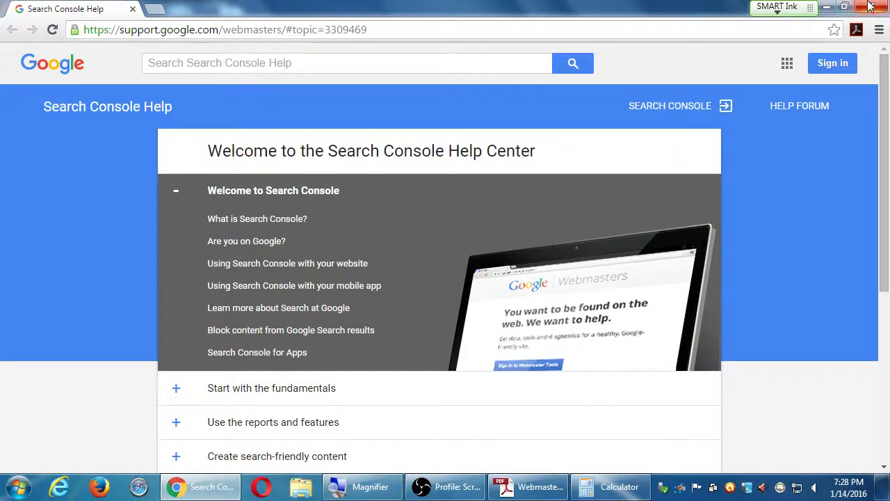
pyautogui.click(528, 487)
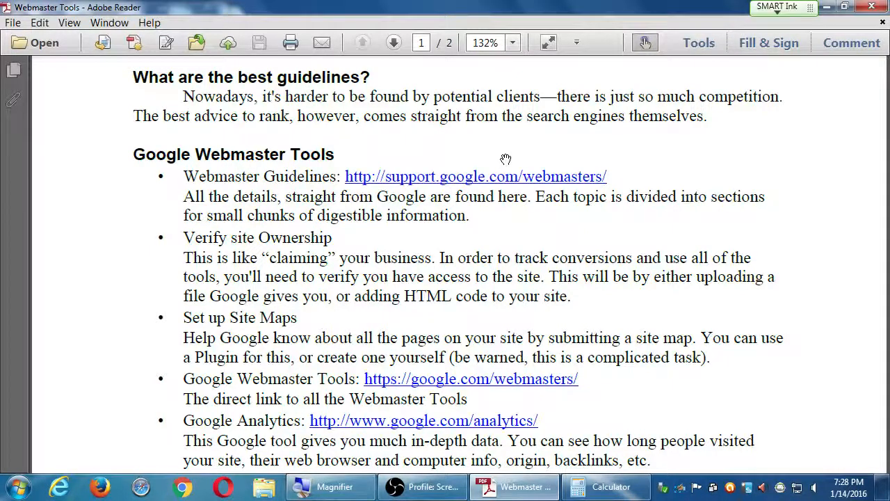
# Step: Scroll the guide past the Google list down to the Bing Webmaster Tools section
pyautogui.scroll(-3)
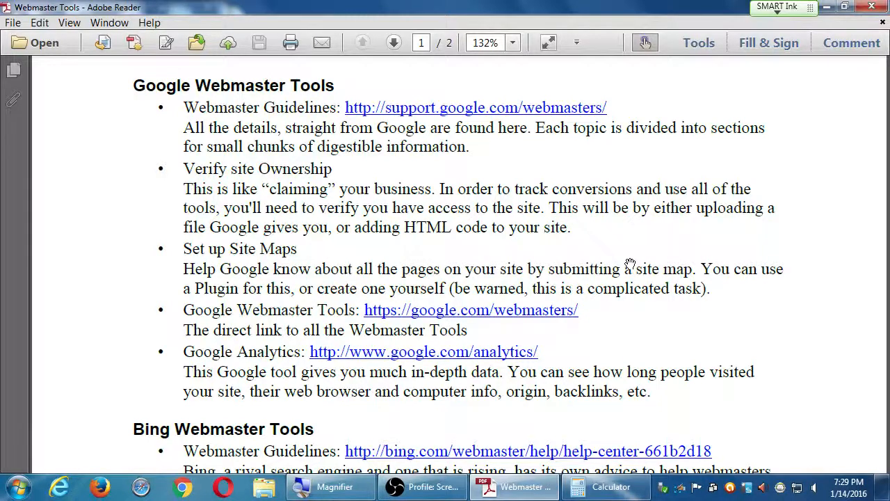
pyautogui.moveTo(410, 221)
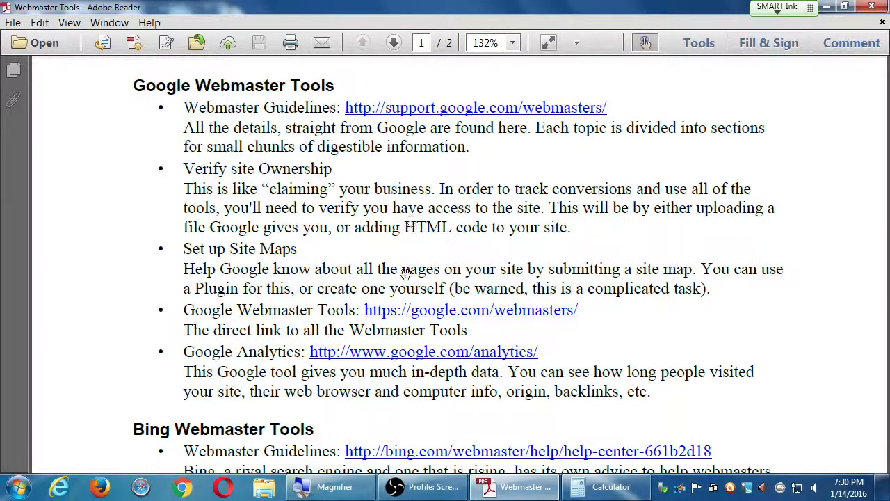
pyautogui.scroll(-3)
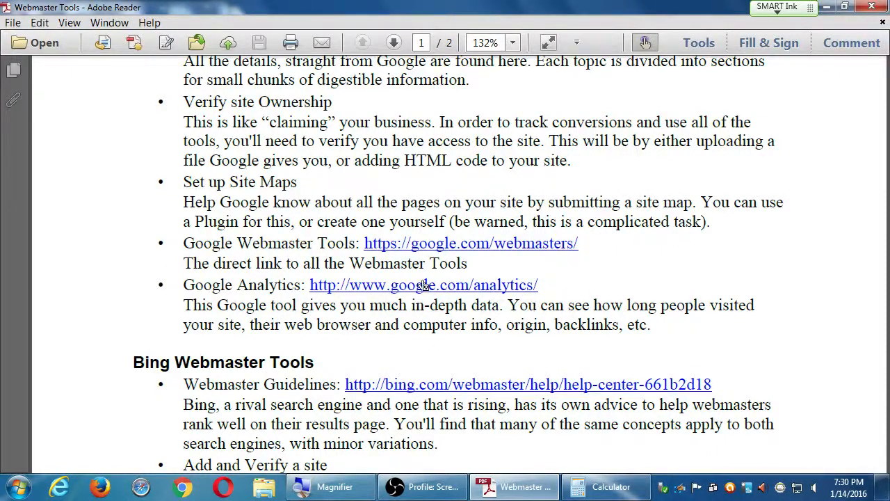
pyautogui.moveTo(290, 253)
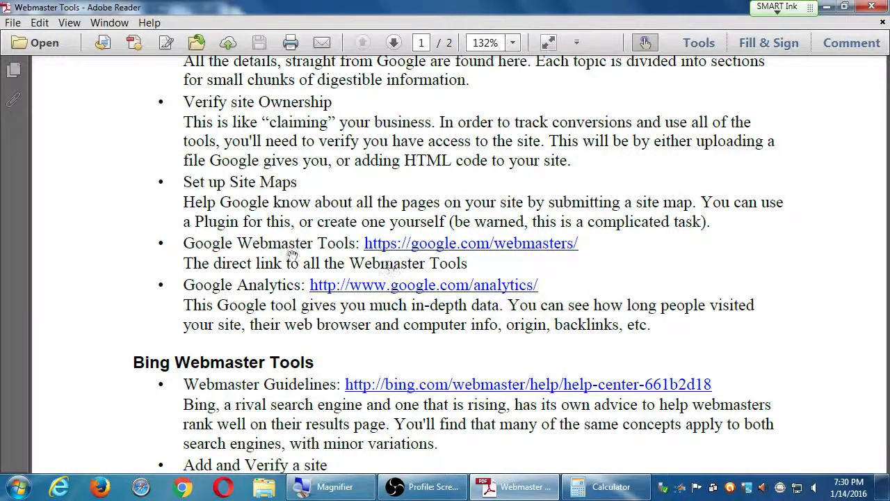
pyautogui.scroll(-3)
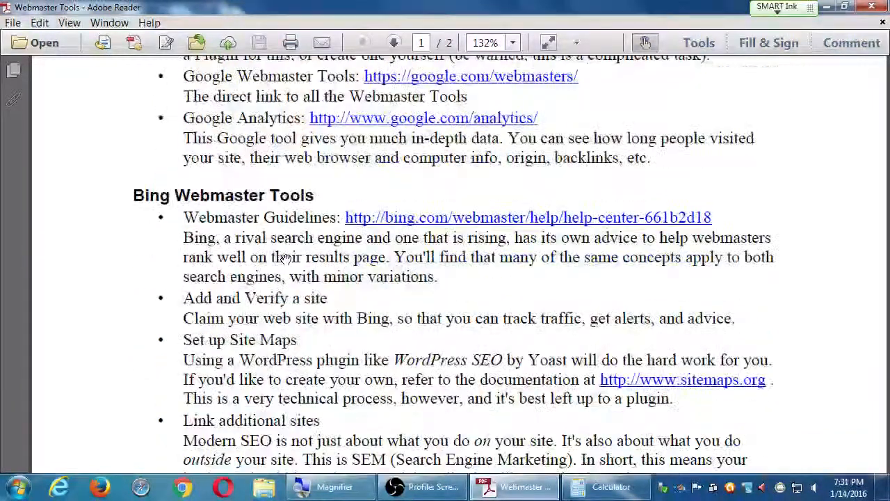
pyautogui.moveTo(432, 223)
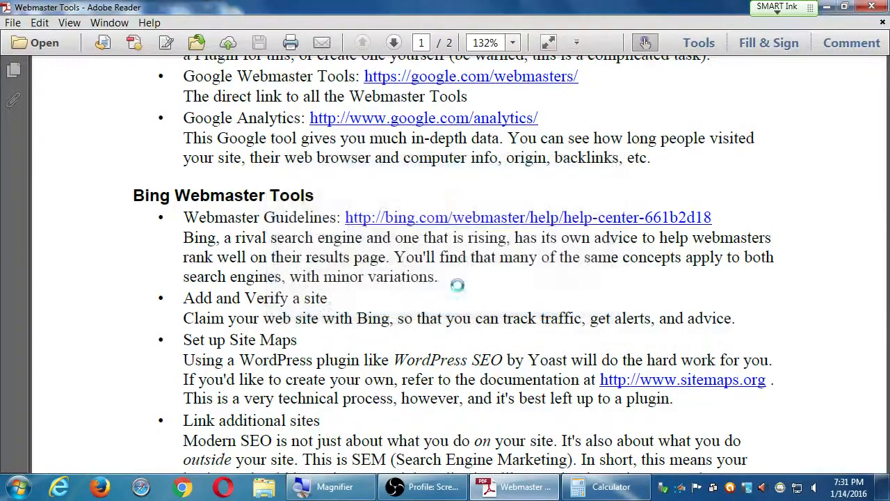
# Step: Follow the bing.com/webmaster/help link to the Help & How-To Center, then return to the guide
pyautogui.click(534, 217)
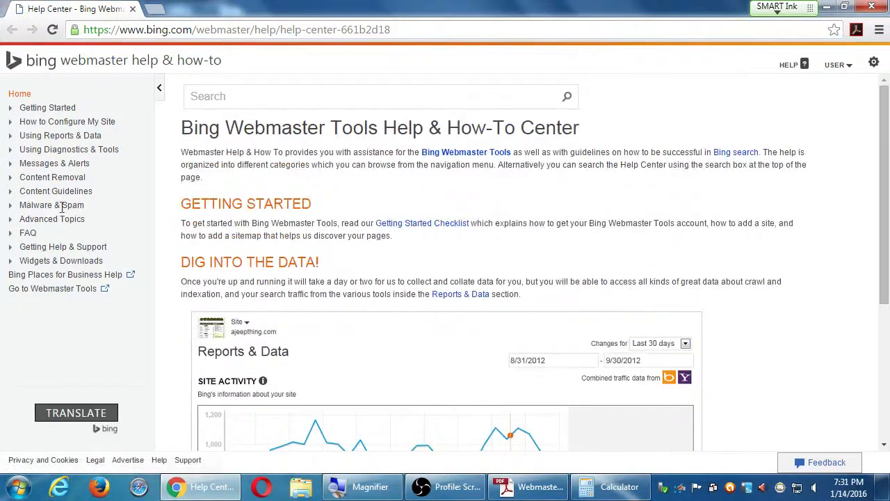
pyautogui.moveTo(146, 206)
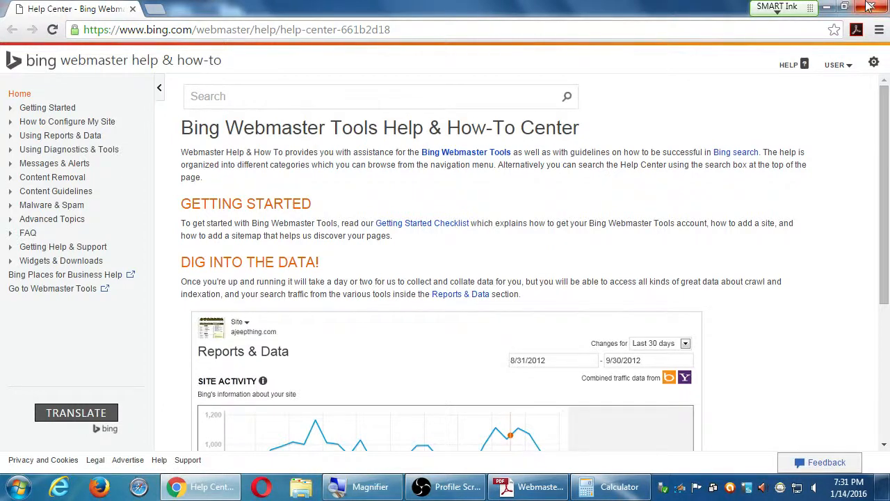
pyautogui.click(534, 487)
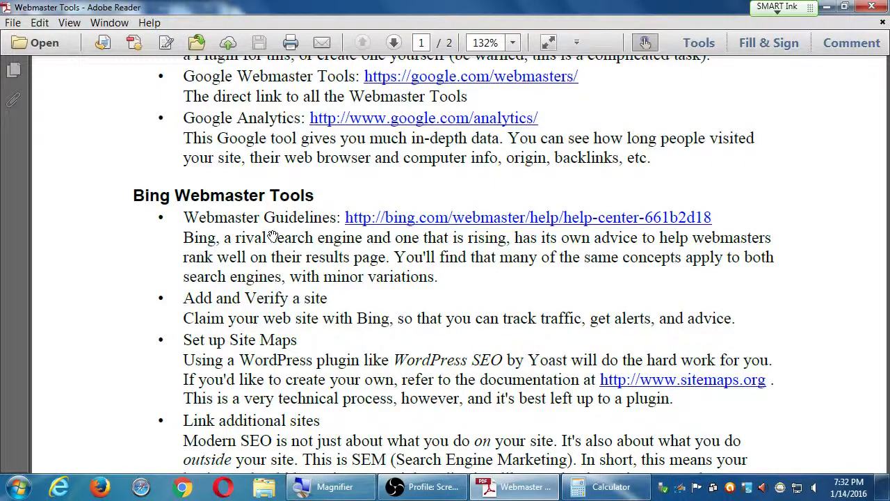
pyautogui.moveTo(448, 358)
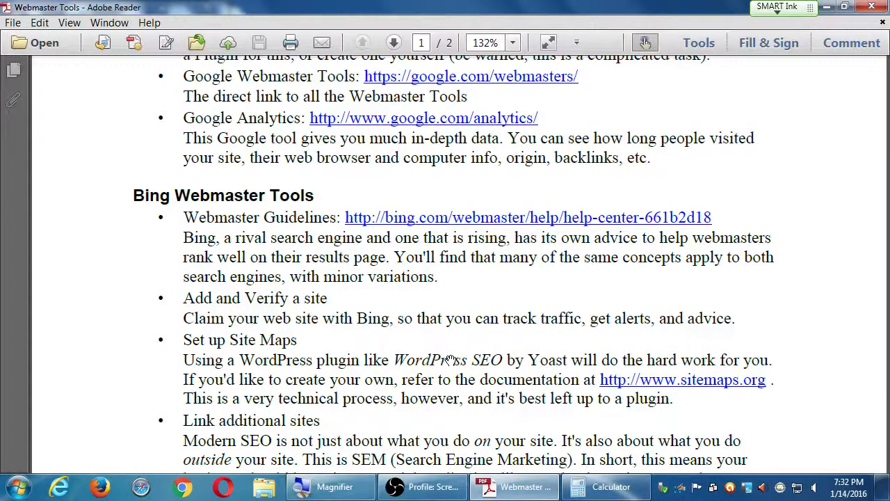
pyautogui.moveTo(428, 335)
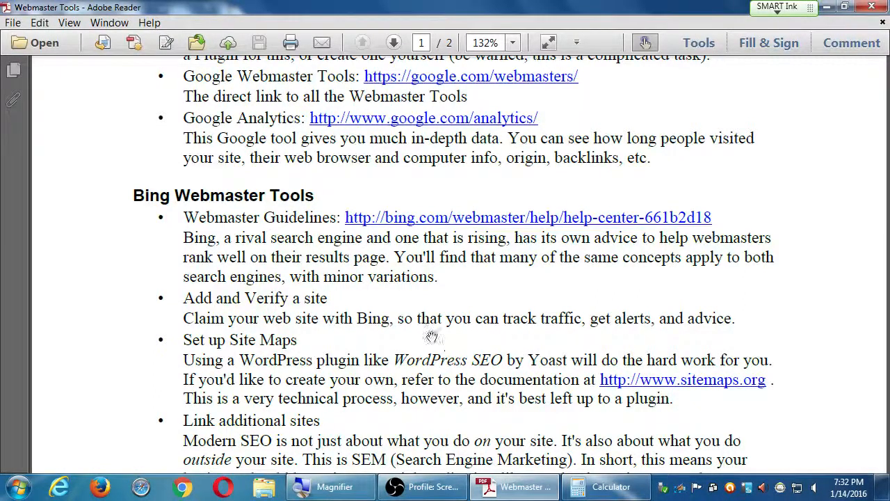
pyautogui.scroll(-3)
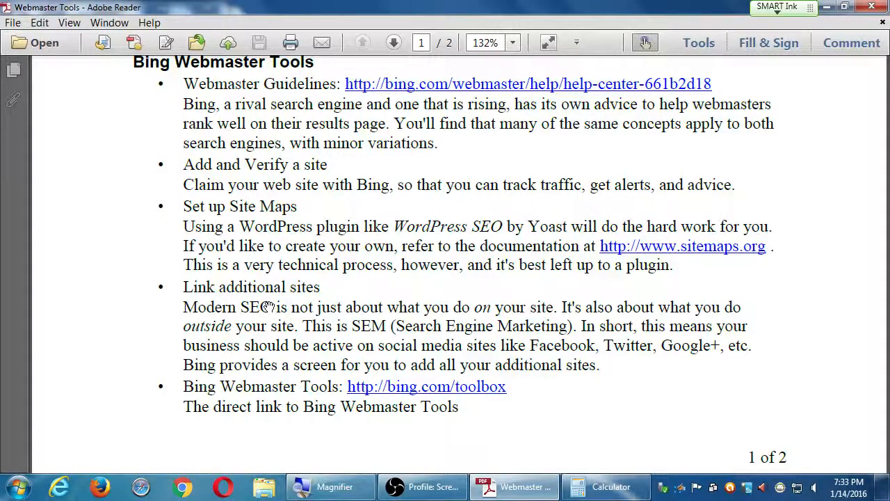
pyautogui.scroll(-3)
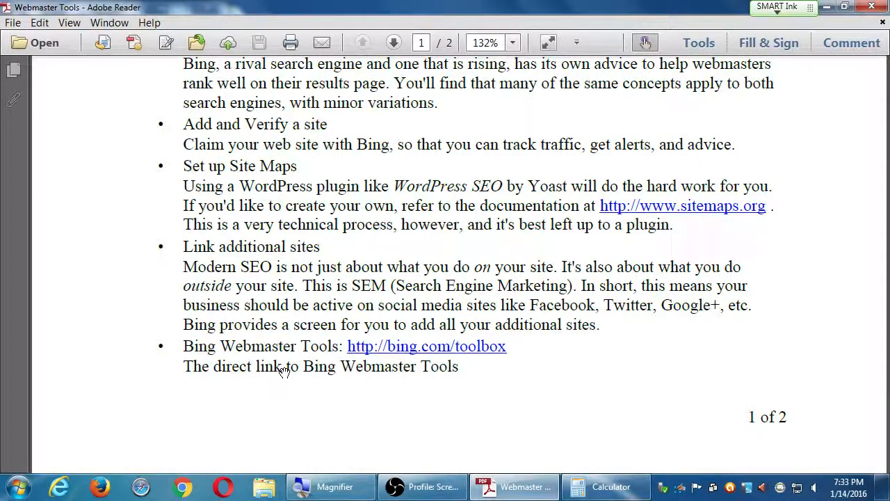
pyautogui.scroll(-3)
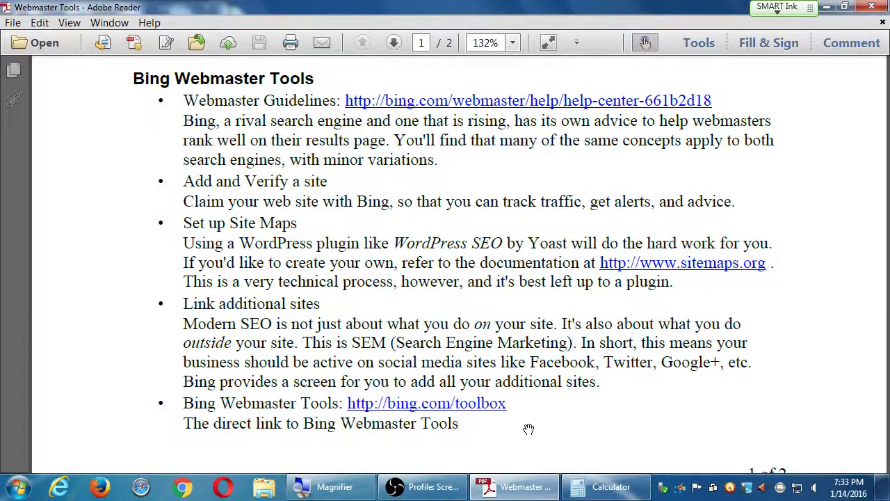
pyautogui.moveTo(506, 431)
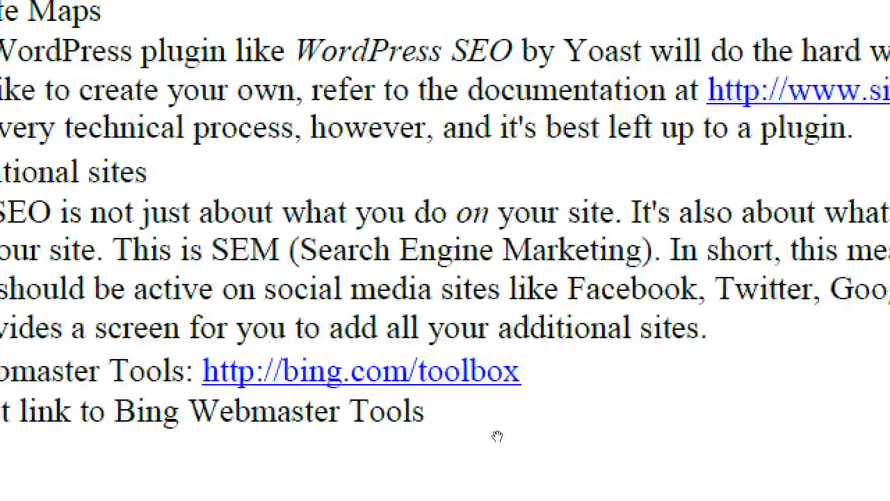
pyautogui.moveTo(474, 416)
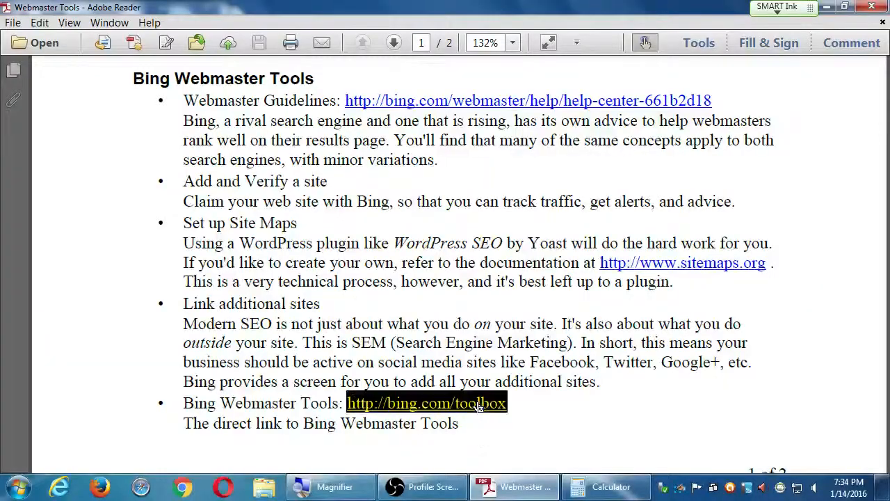
# Step: Follow the bing.com/toolbox link and trim the browser address back to bing.com/toolbox/
pyautogui.click(426, 403)
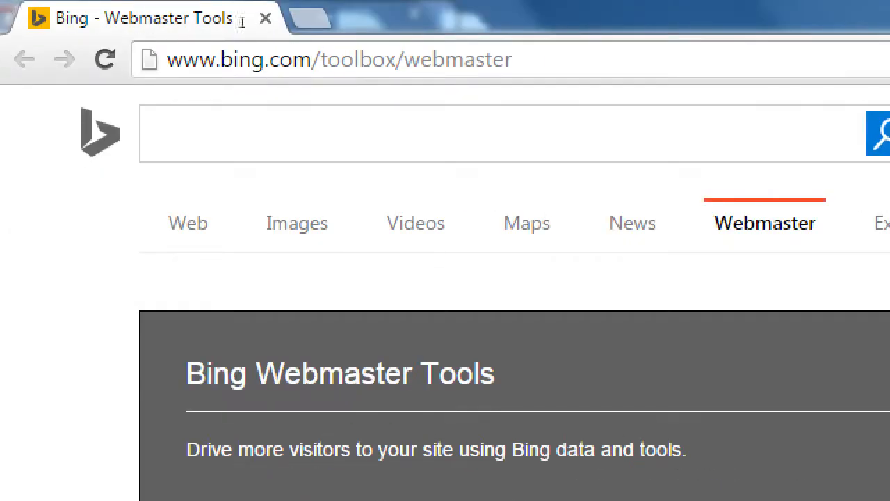
pyautogui.doubleClick(462, 58)
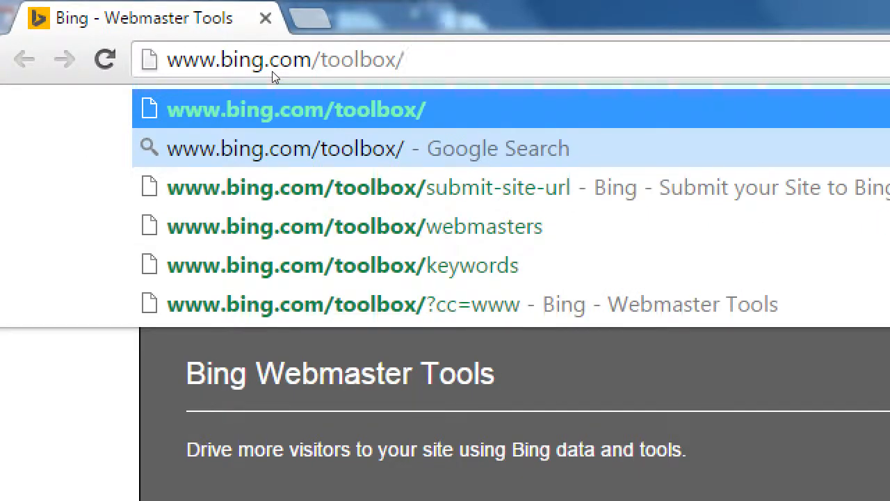
pyautogui.press('Backspace')
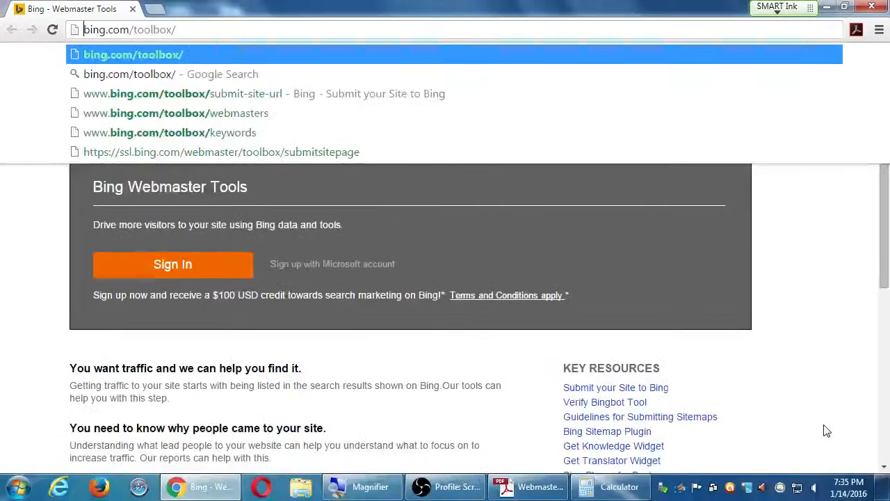
pyautogui.moveTo(818, 420)
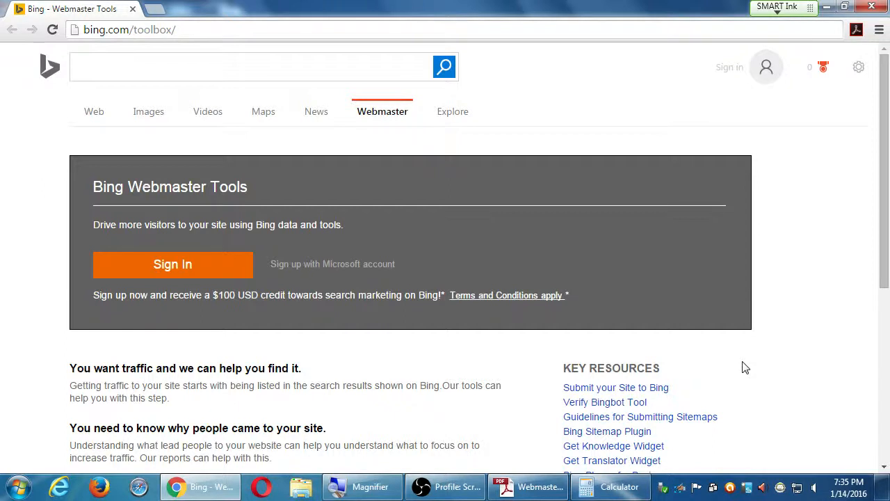
pyautogui.moveTo(406, 339)
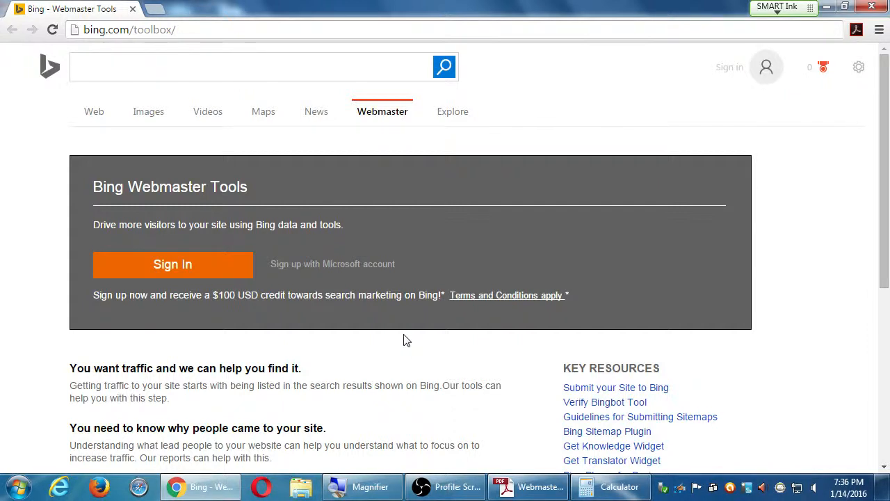
pyautogui.moveTo(289, 298)
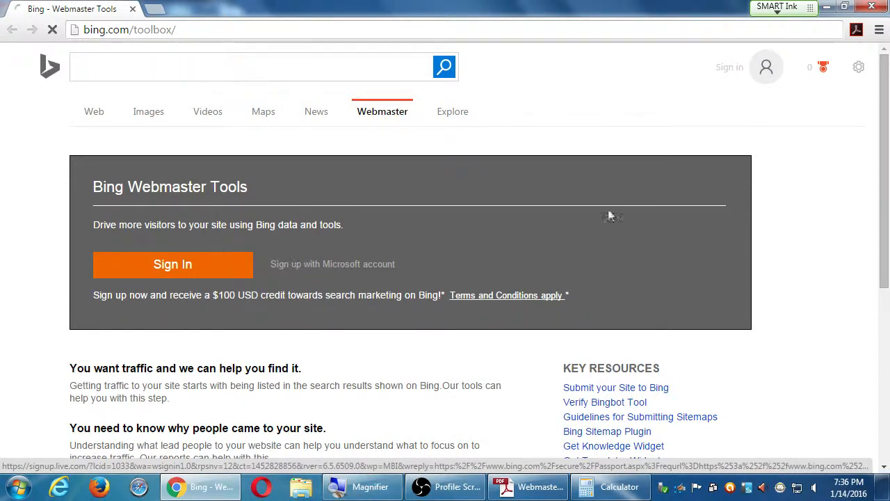
# Step: Start a Microsoft account sign-up with a new email, then leave it for bing.com/toolbox/webmaster
pyautogui.click(332, 265)
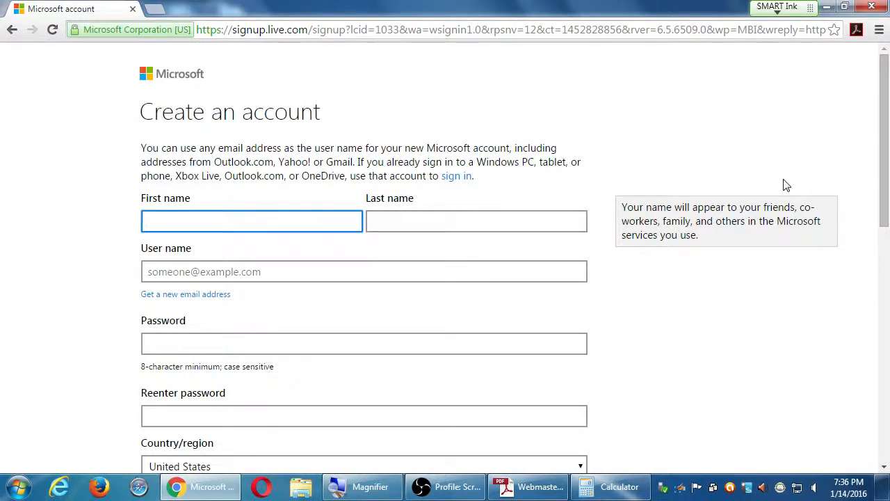
pyautogui.click(252, 222)
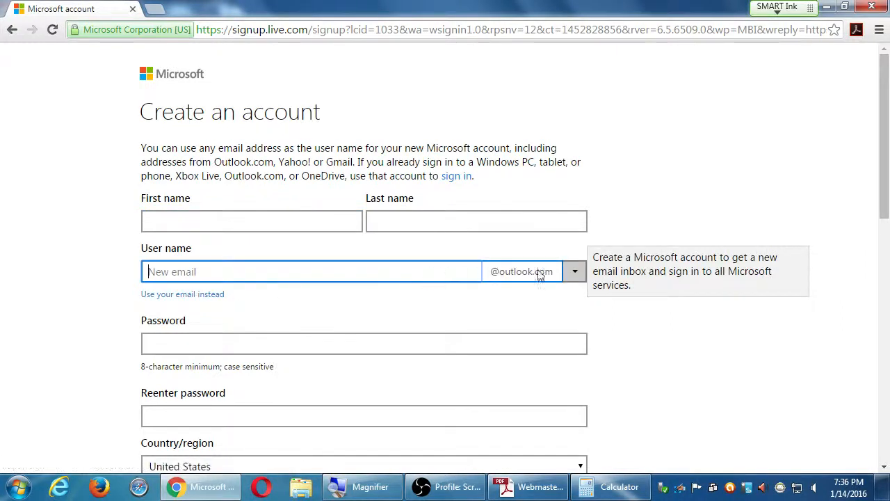
pyautogui.click(574, 271)
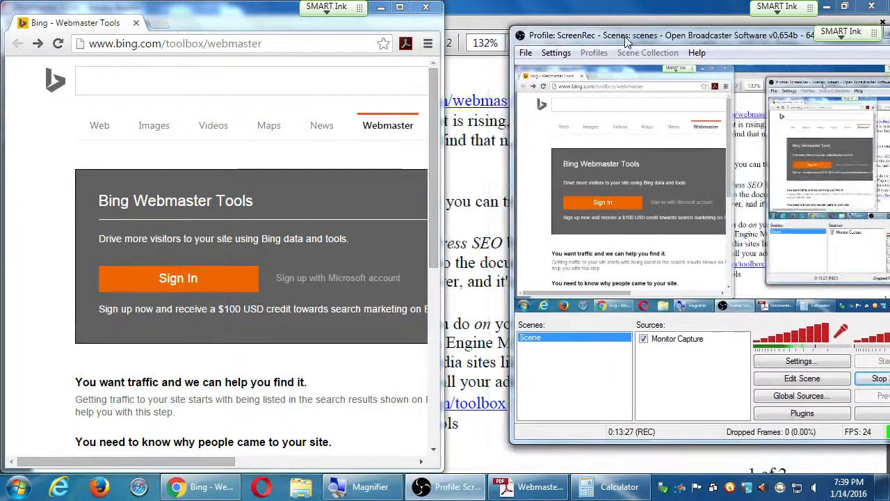
# Step: Sign in to reach My Sites listing victorcampos.cool and maximize the browser window
pyautogui.click(178, 278)
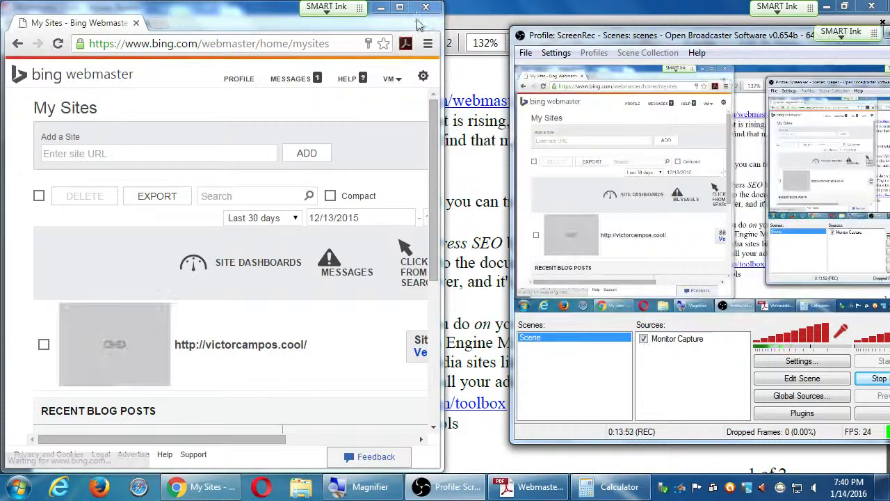
pyautogui.click(401, 8)
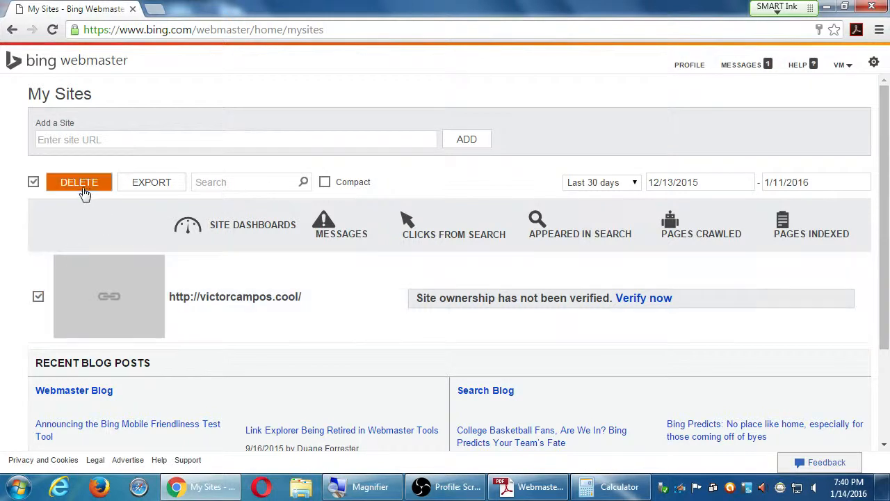
# Step: Delete the checked, unverified victorcampos.cool site from My Sites
pyautogui.click(78, 181)
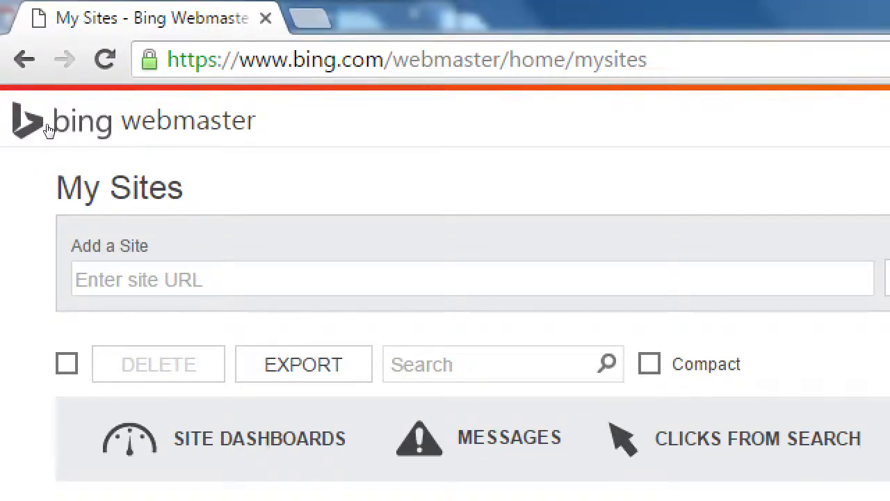
# Step: Use ADD YOUR SITE on My Sites to bring up the empty Add a Site form
pyautogui.scroll(-3)
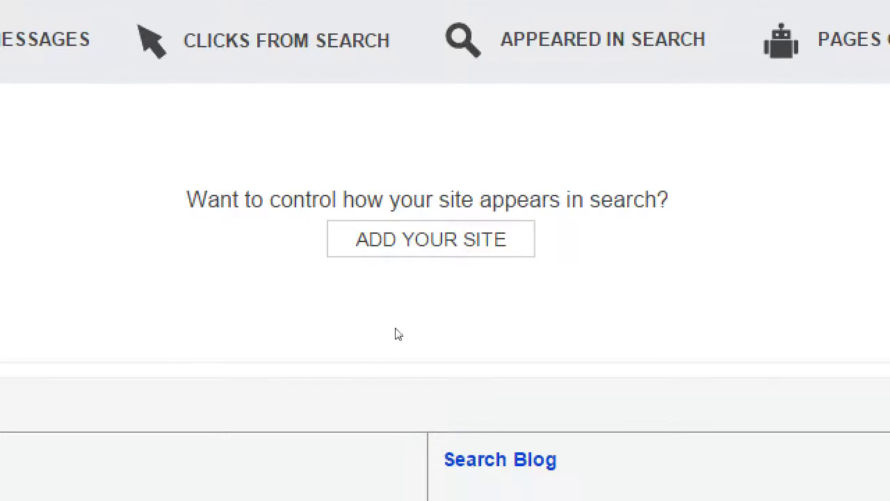
pyautogui.moveTo(420, 331)
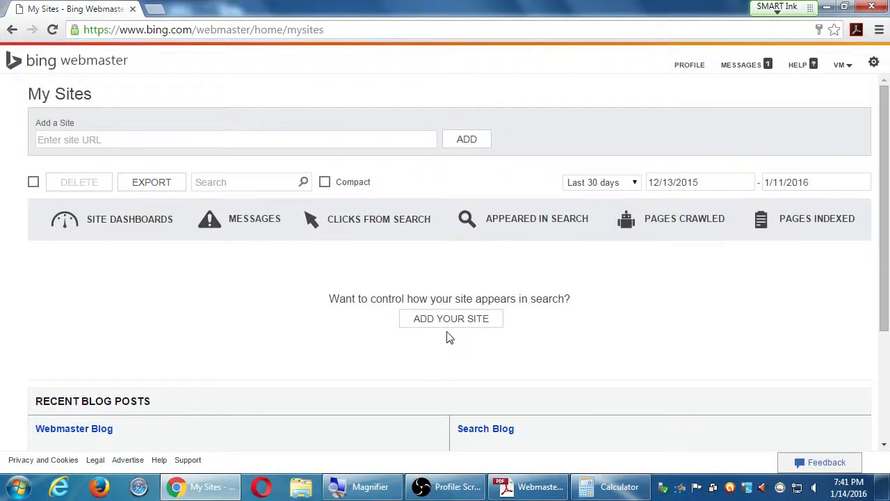
pyautogui.moveTo(595, 303)
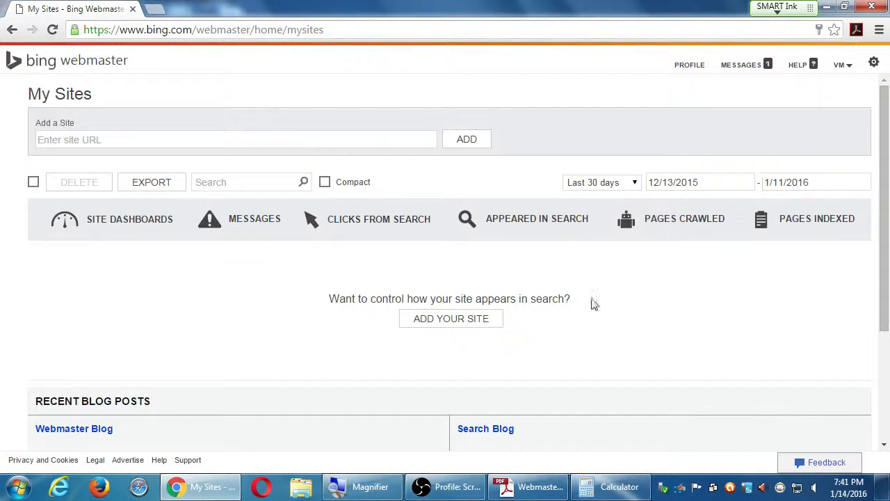
pyautogui.moveTo(450, 322)
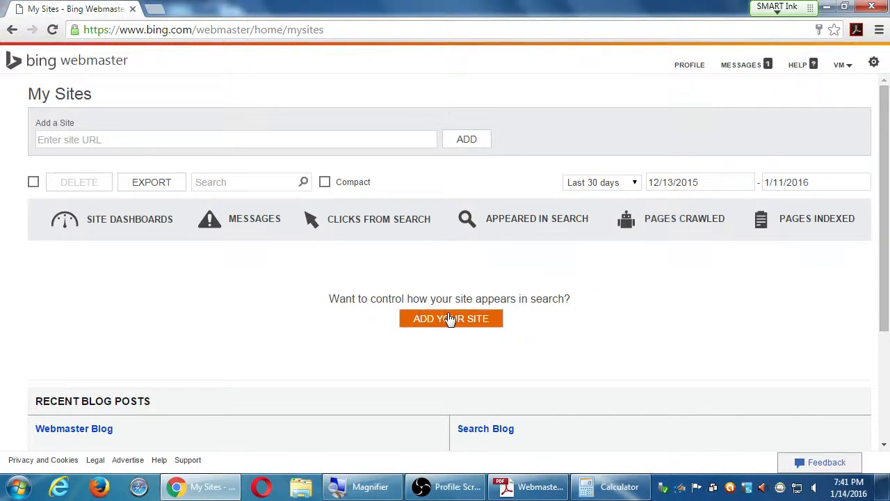
pyautogui.moveTo(459, 319)
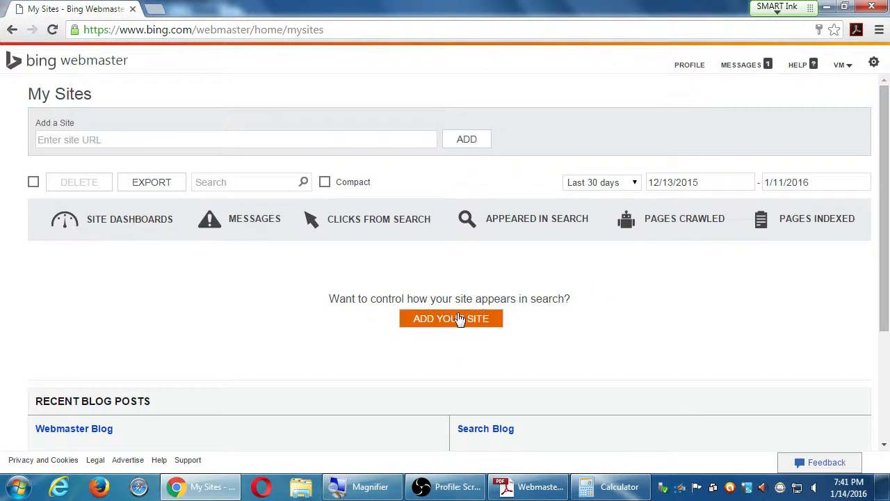
pyautogui.click(451, 317)
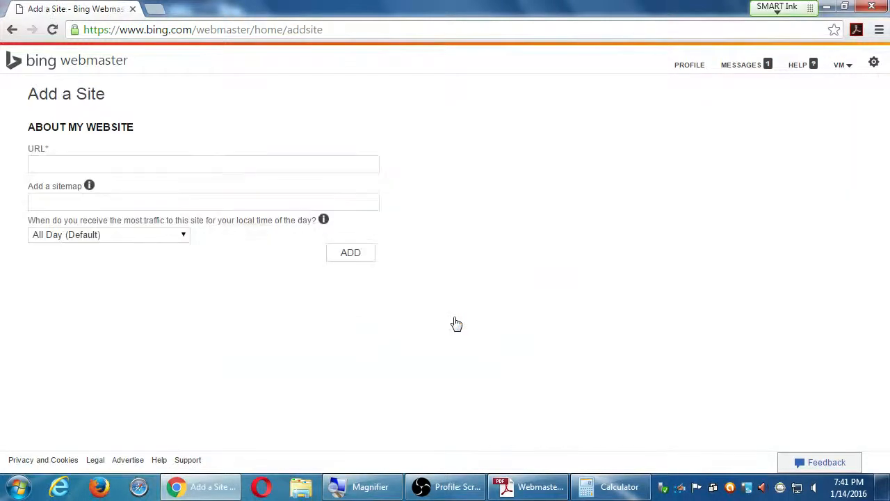
pyautogui.click(203, 164)
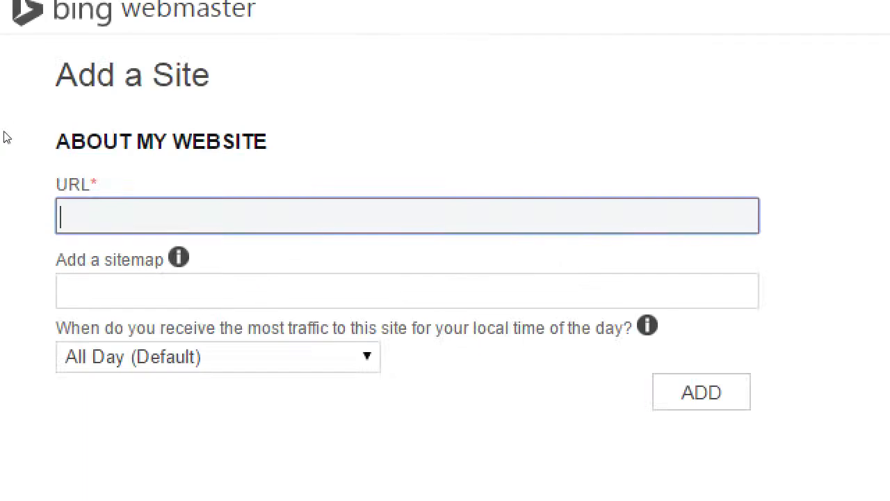
pyautogui.moveTo(15, 146)
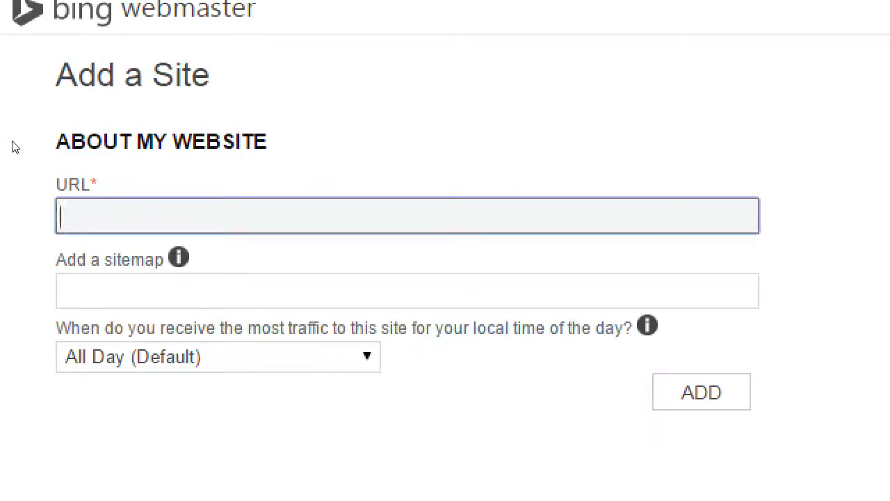
pyautogui.write('http://victo')
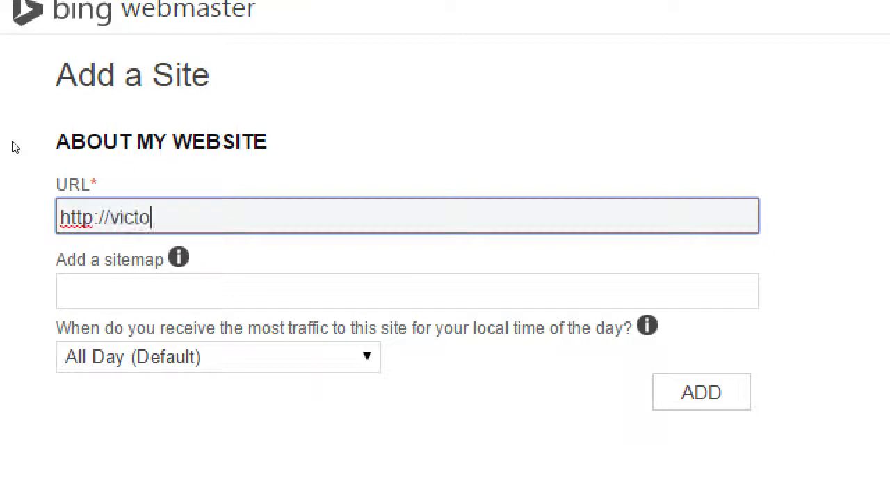
pyautogui.write('r')
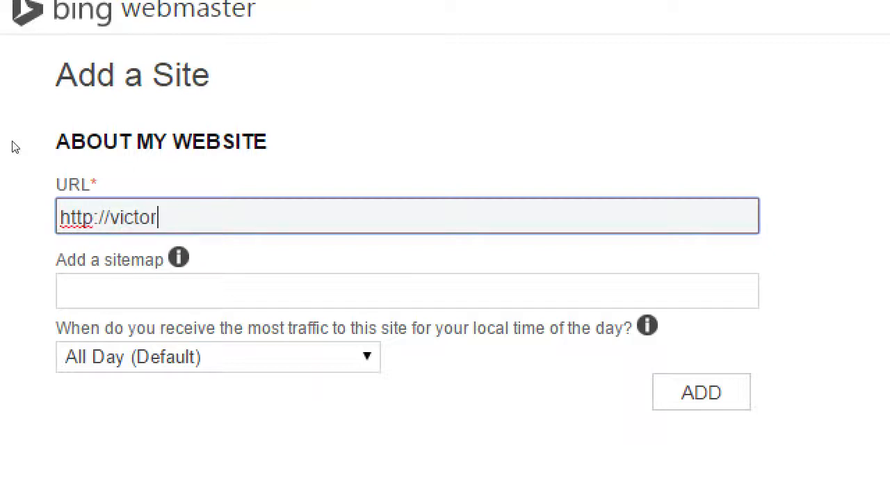
pyautogui.write('biz.co')
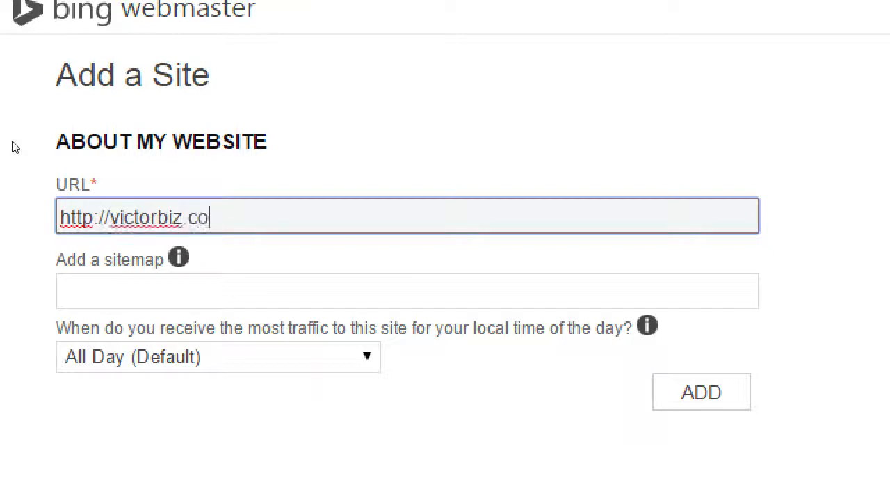
pyautogui.write('m')
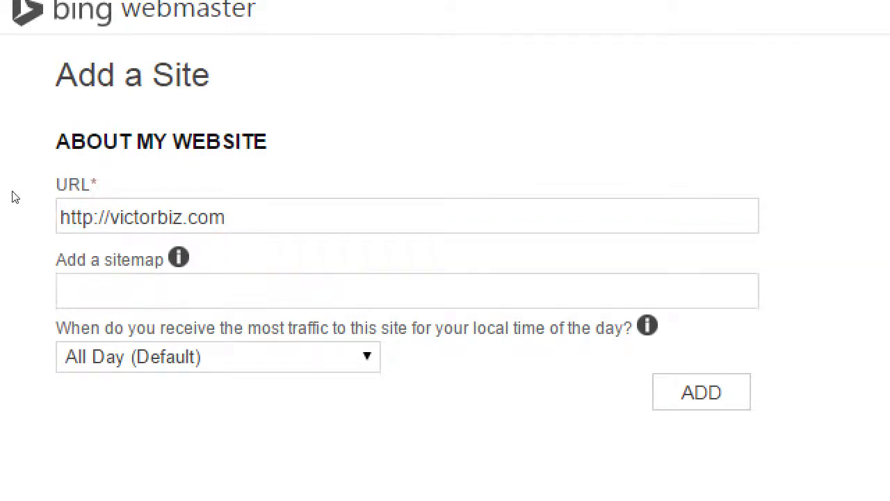
pyautogui.click(181, 256)
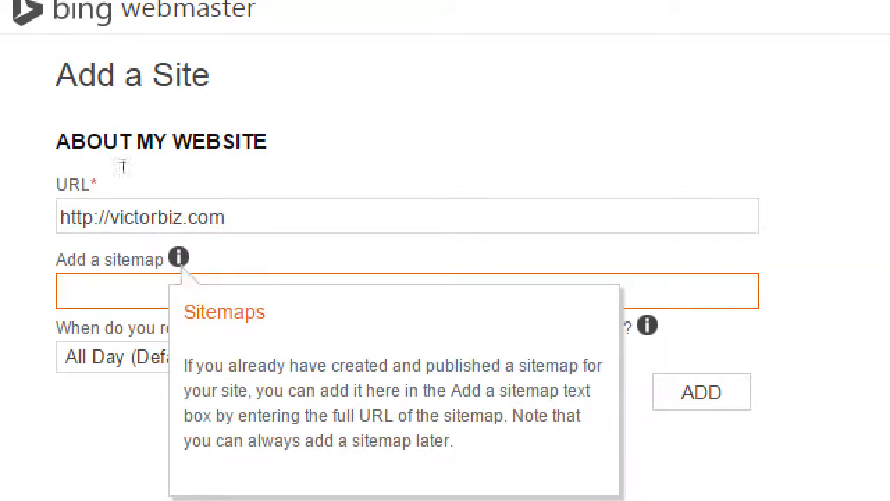
pyautogui.moveTo(187, 91)
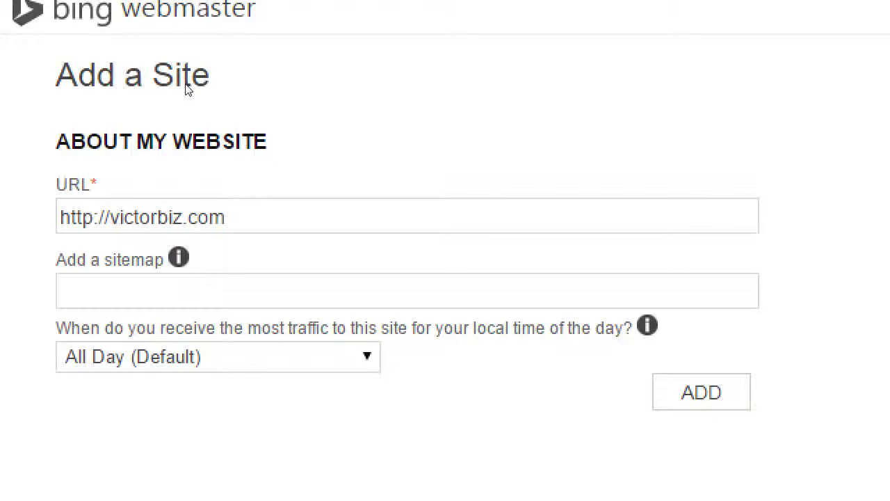
# Step: Try 5PM - 11PM as peak traffic time, then revert to All Day (Default)
pyautogui.click(217, 356)
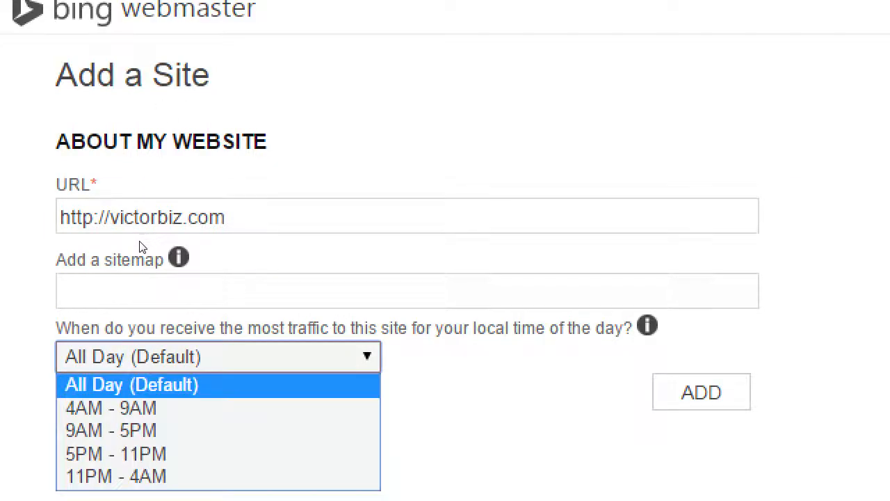
pyautogui.click(111, 453)
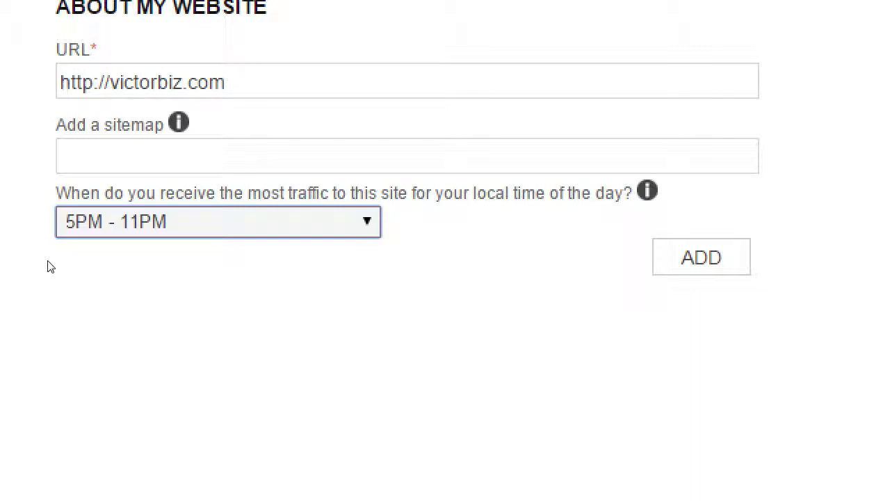
pyautogui.click(217, 221)
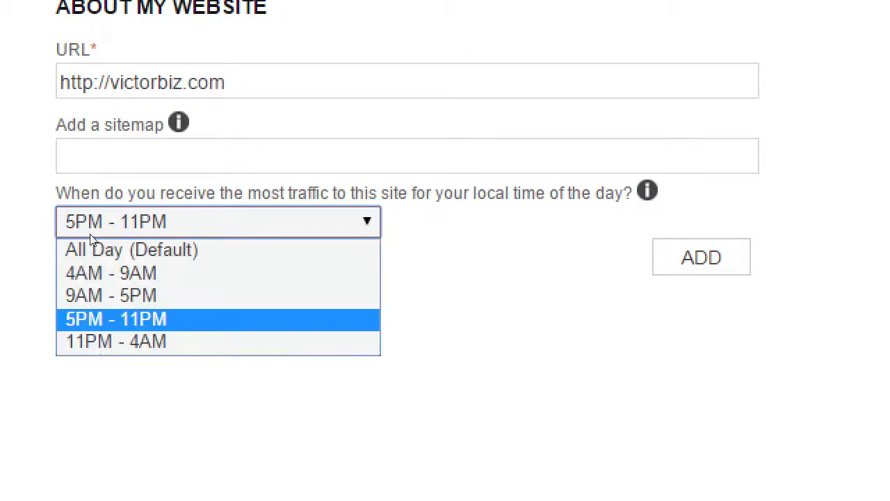
pyautogui.moveTo(100, 250)
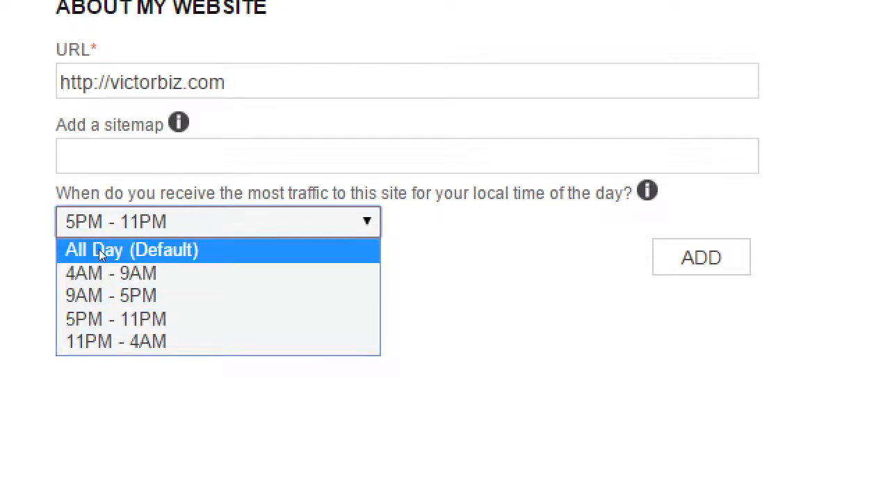
pyautogui.click(131, 250)
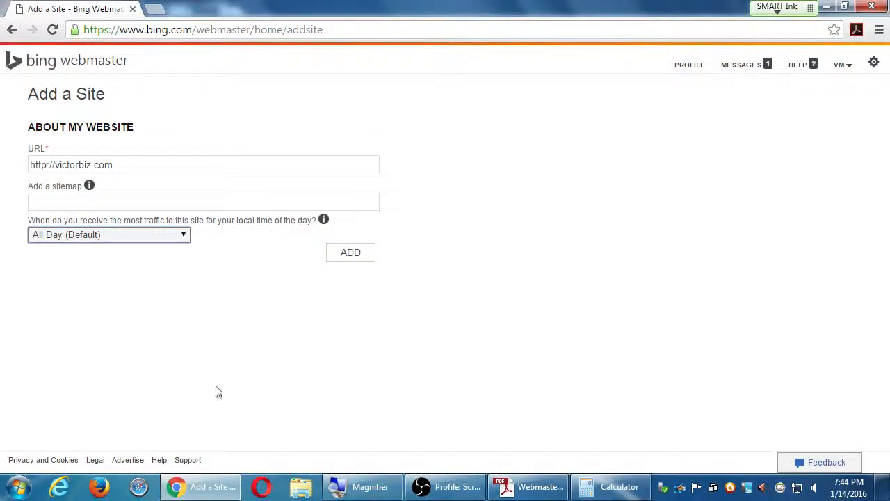
pyautogui.tripleClick(71, 164)
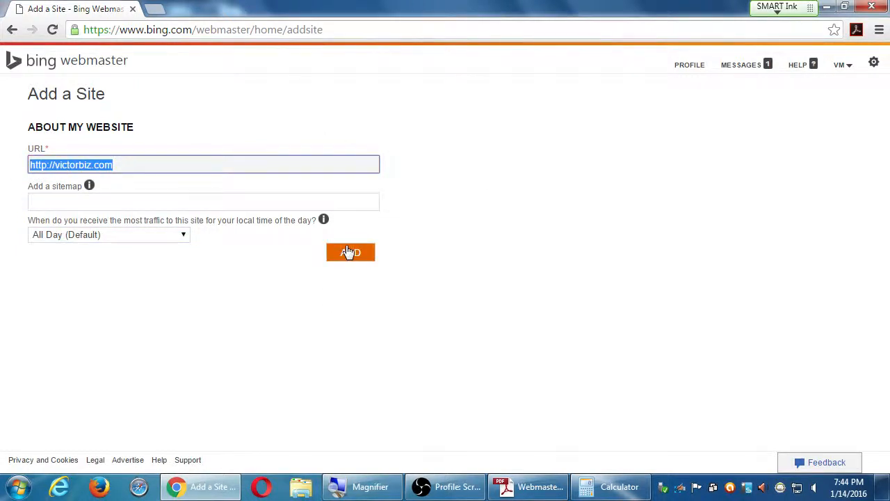
pyautogui.click(350, 253)
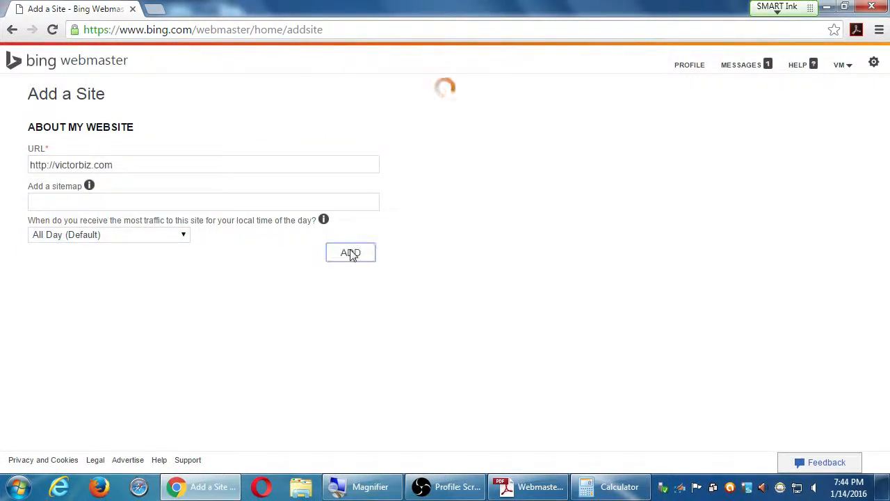
# Step: Confirm ADD again so the Verify ownership page for victorbiz.com loads
pyautogui.click(350, 253)
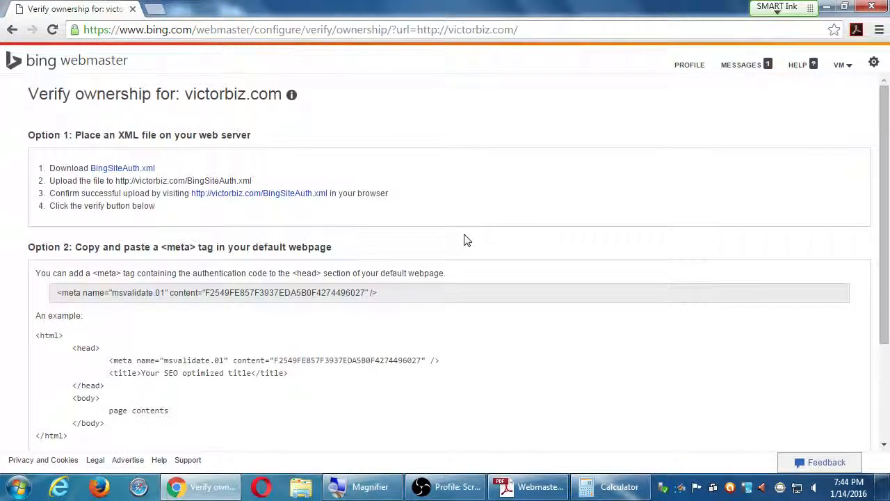
pyautogui.moveTo(450, 356)
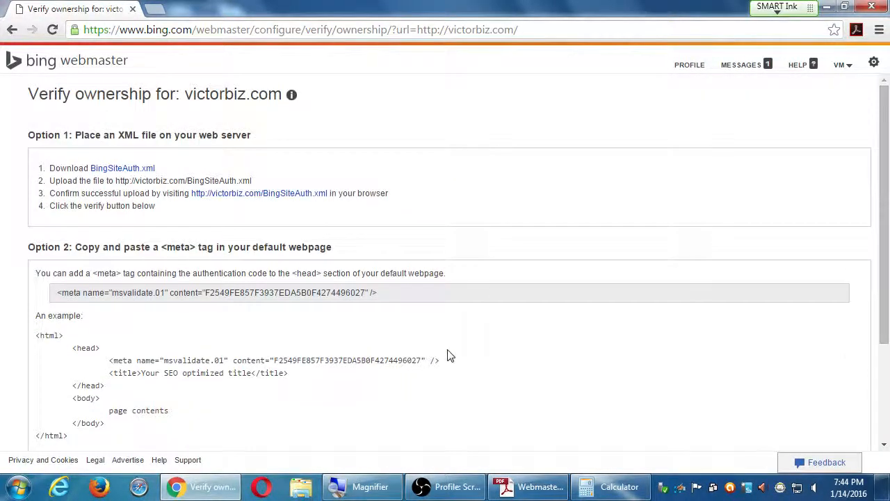
pyautogui.moveTo(451, 320)
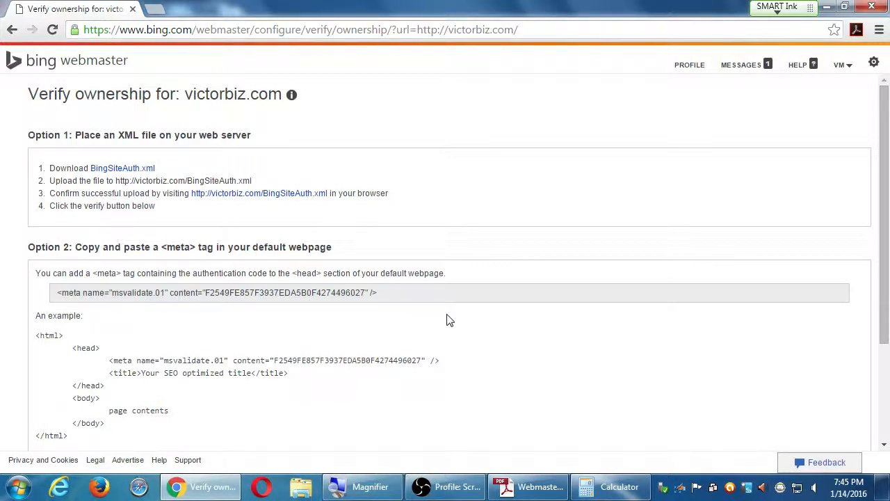
pyautogui.scroll(-3)
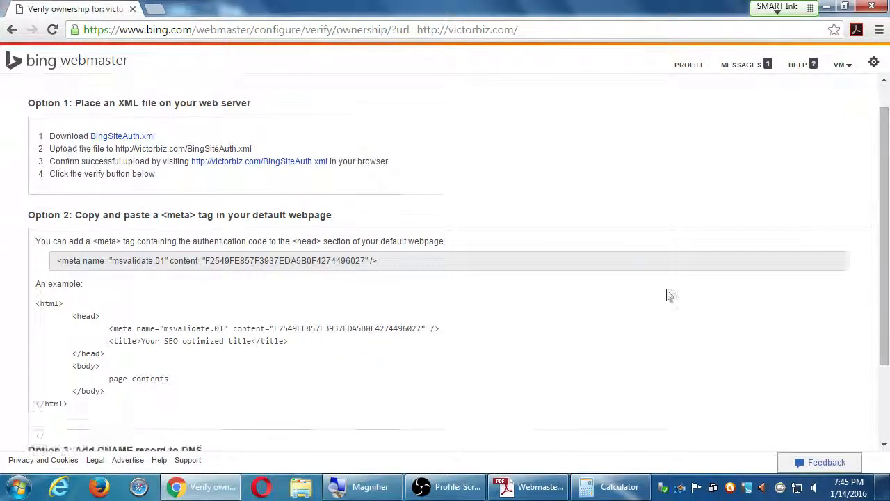
pyautogui.scroll(-3)
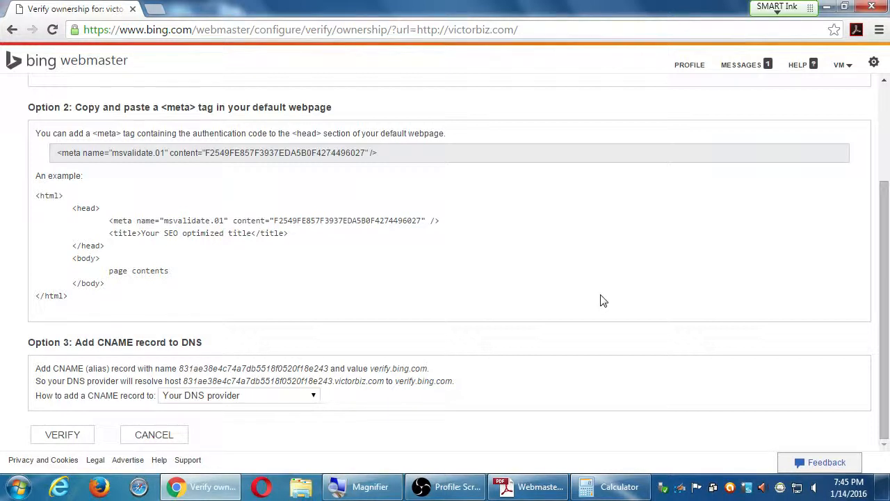
pyautogui.scroll(3)
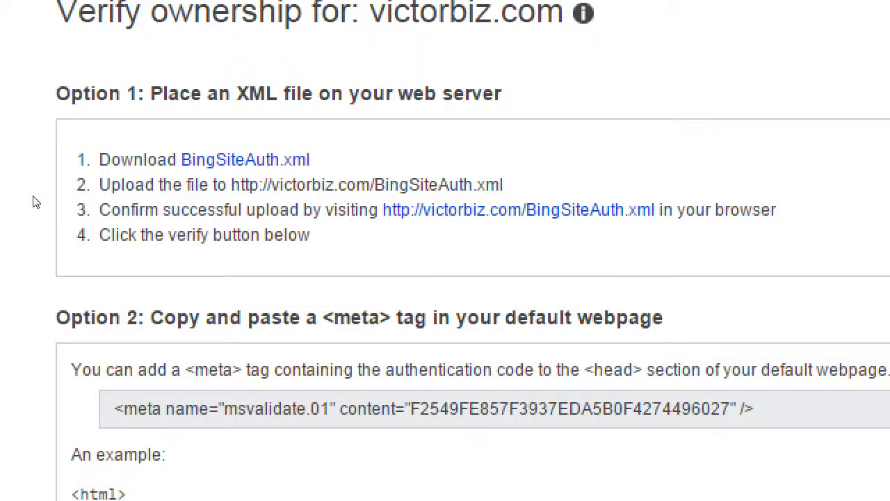
pyautogui.scroll(-3)
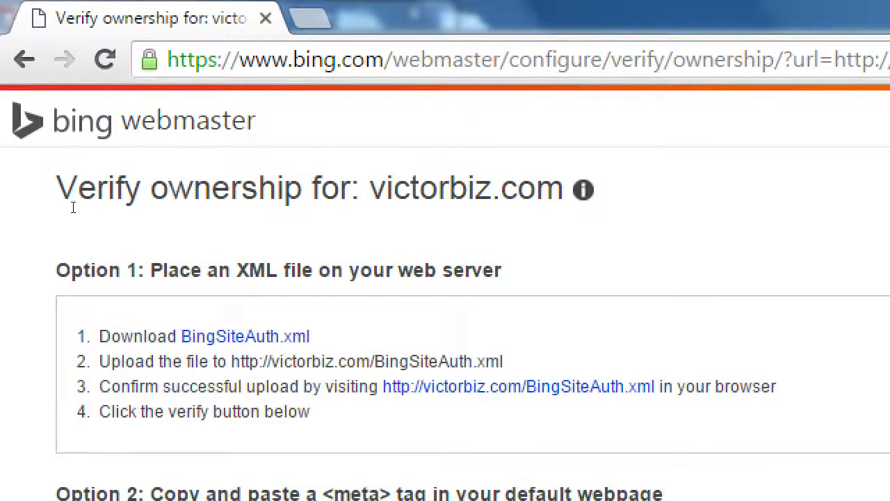
pyautogui.scroll(-3)
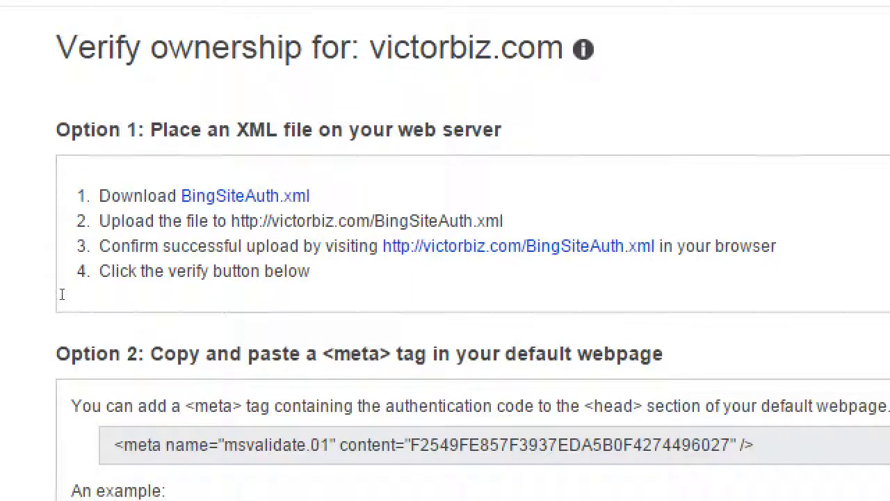
pyautogui.scroll(-3)
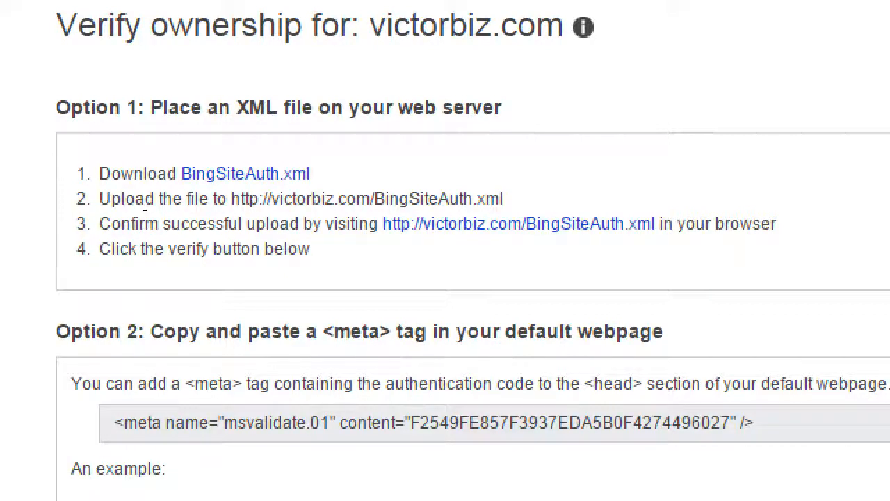
pyautogui.scroll(-3)
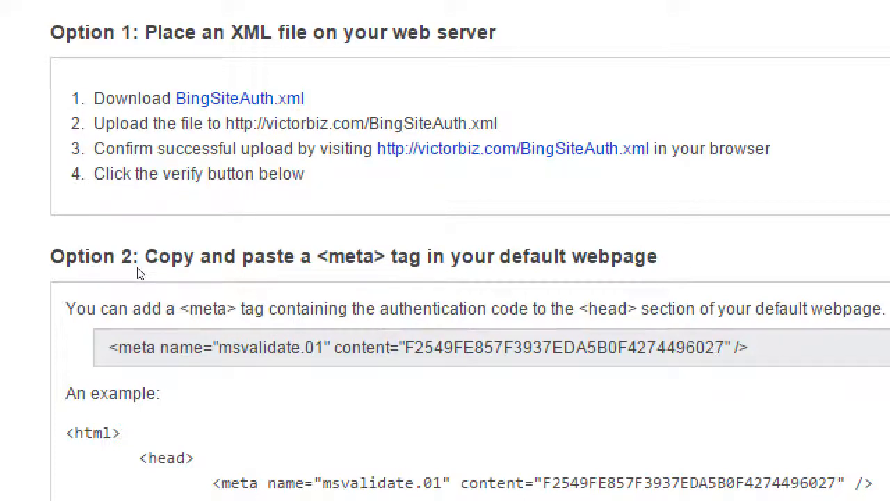
pyautogui.scroll(-3)
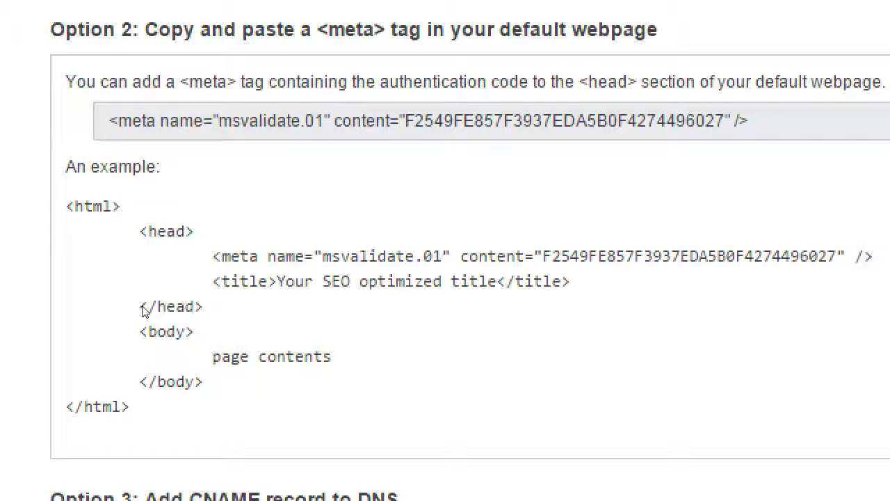
pyautogui.scroll(-3)
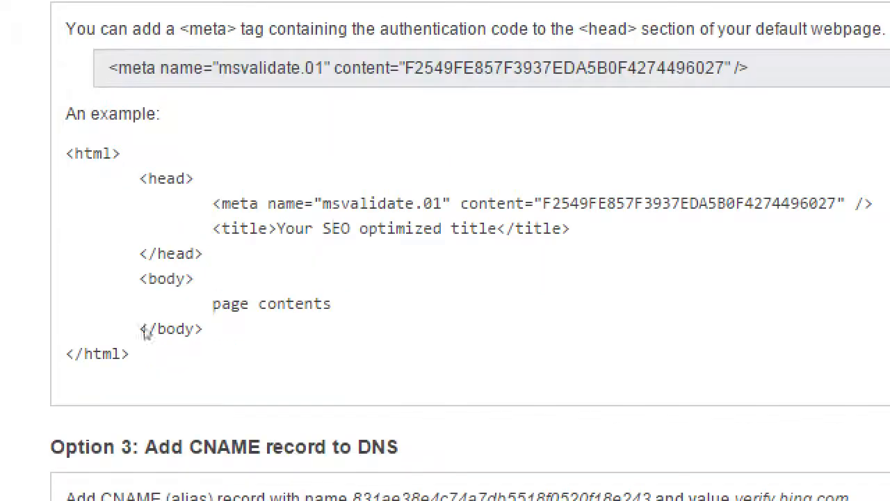
pyautogui.scroll(-3)
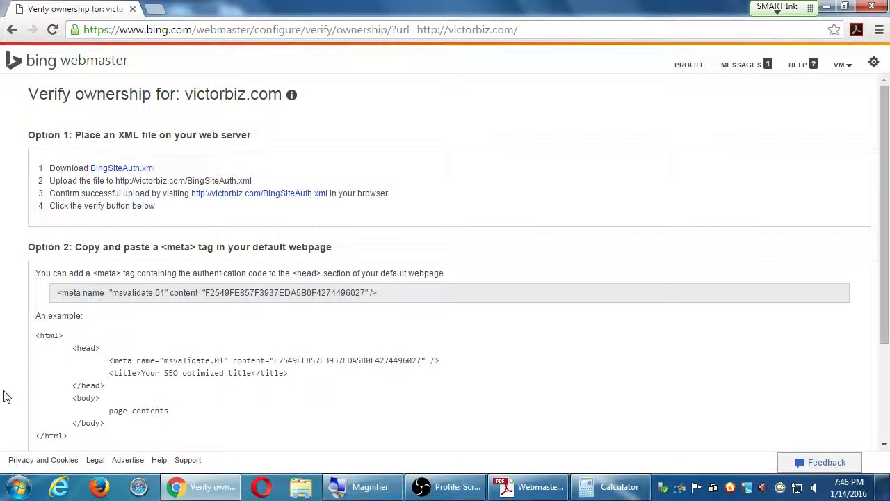
pyautogui.scroll(-3)
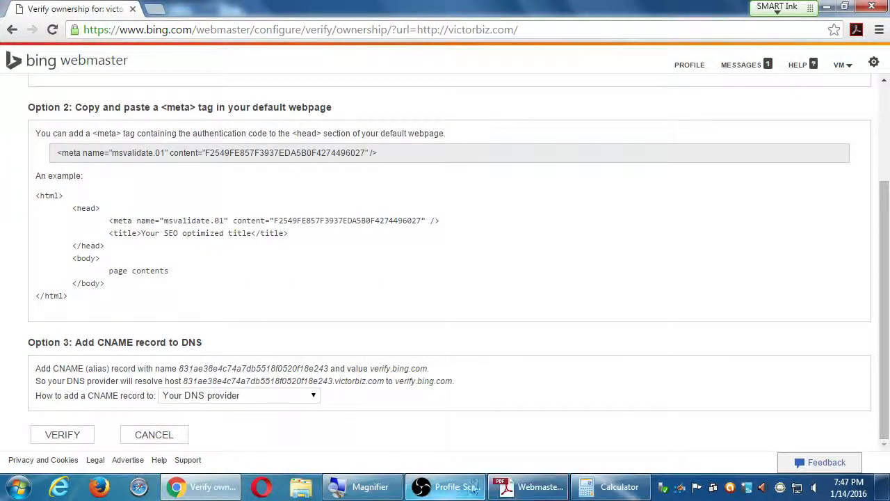
pyautogui.click(445, 486)
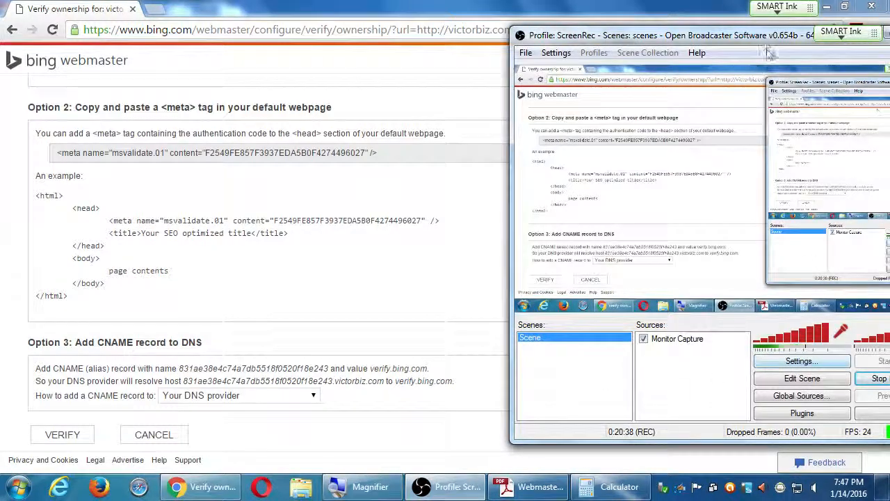